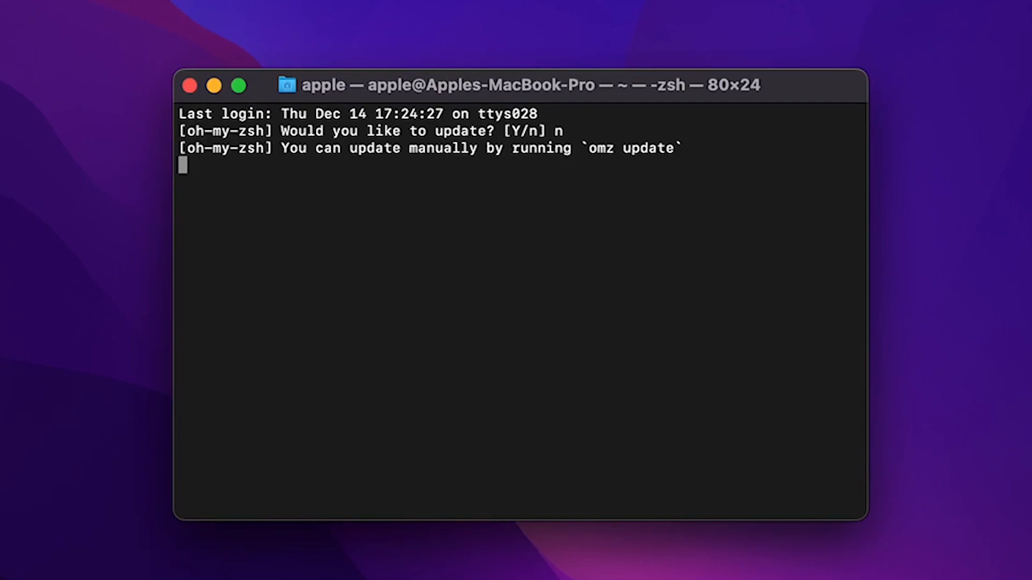
- Create a scraper folder on the Desktop with index.js and launch it in VS Code via code
text(cd Desktop/)
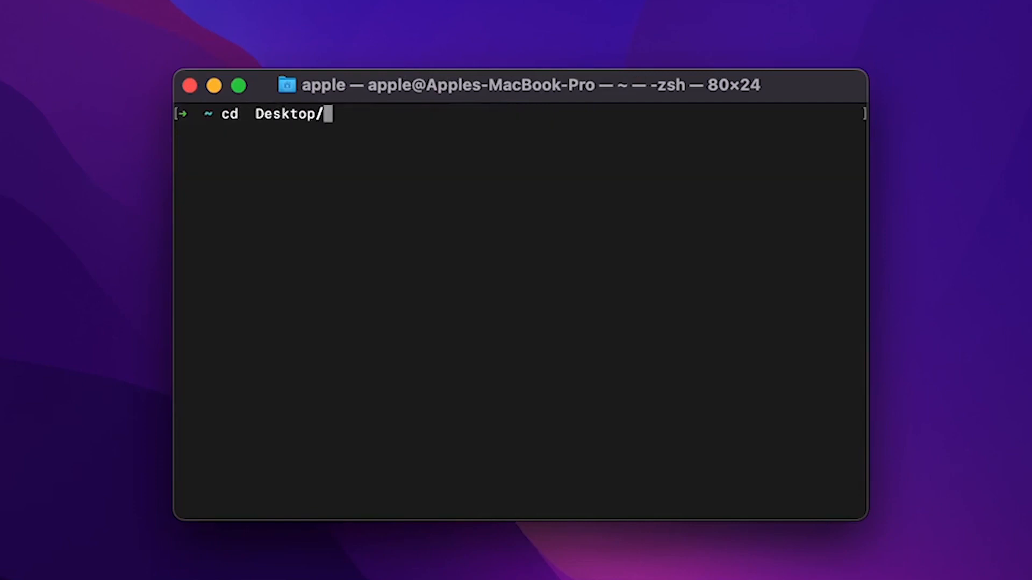
key(Return)
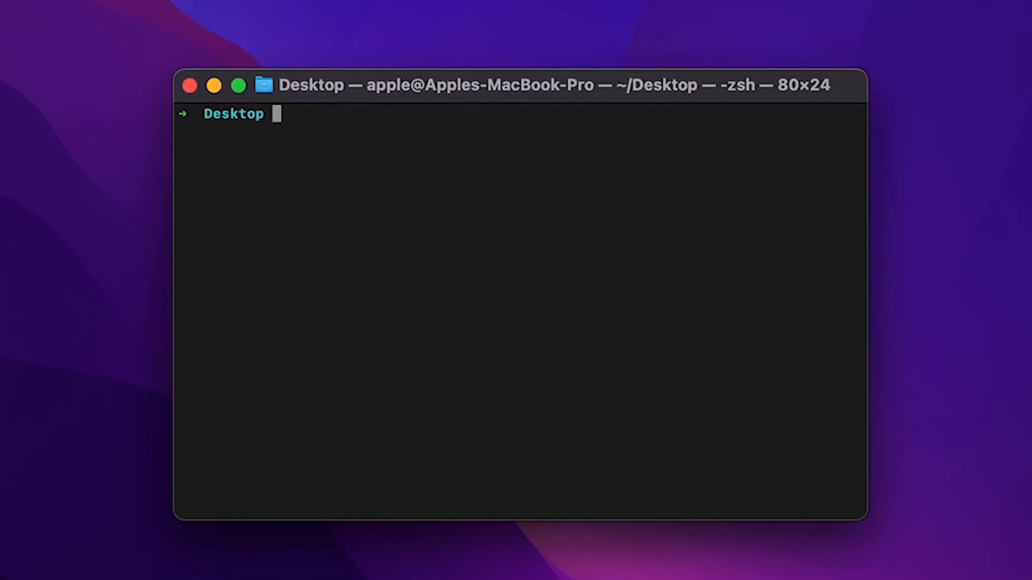
text(mkdir scraper)
text(cd scraper)
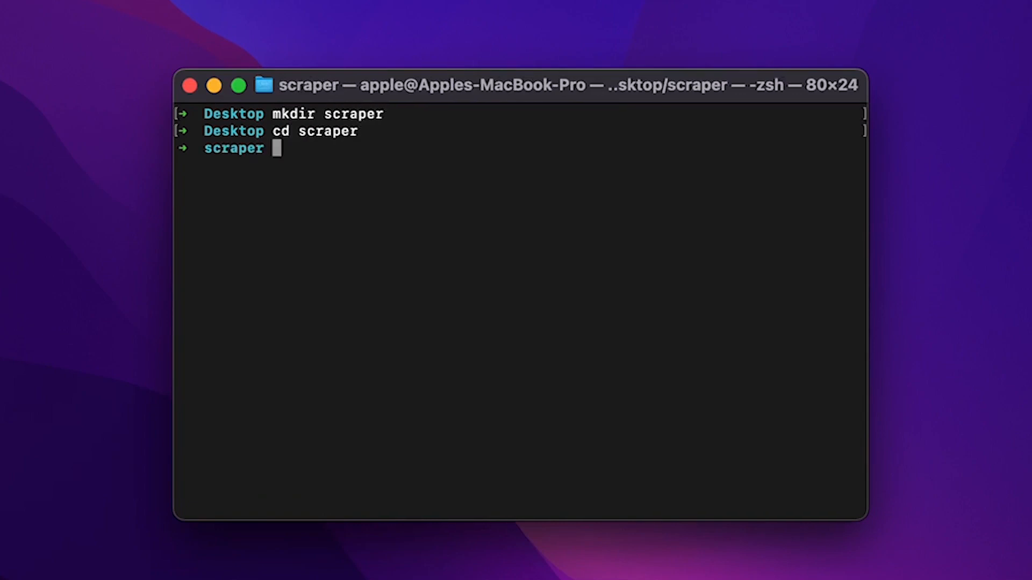
text(ind)
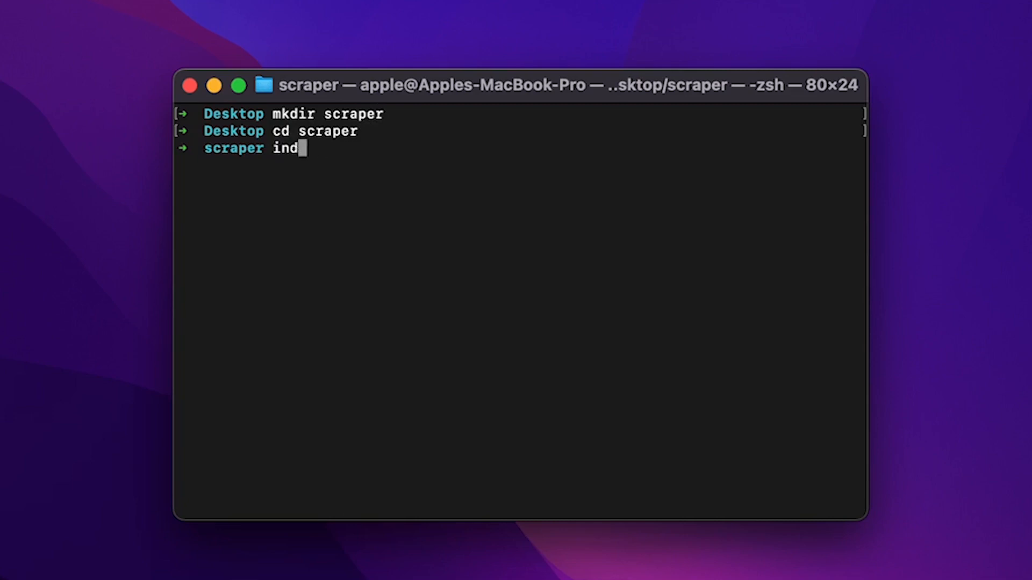
text(touch)
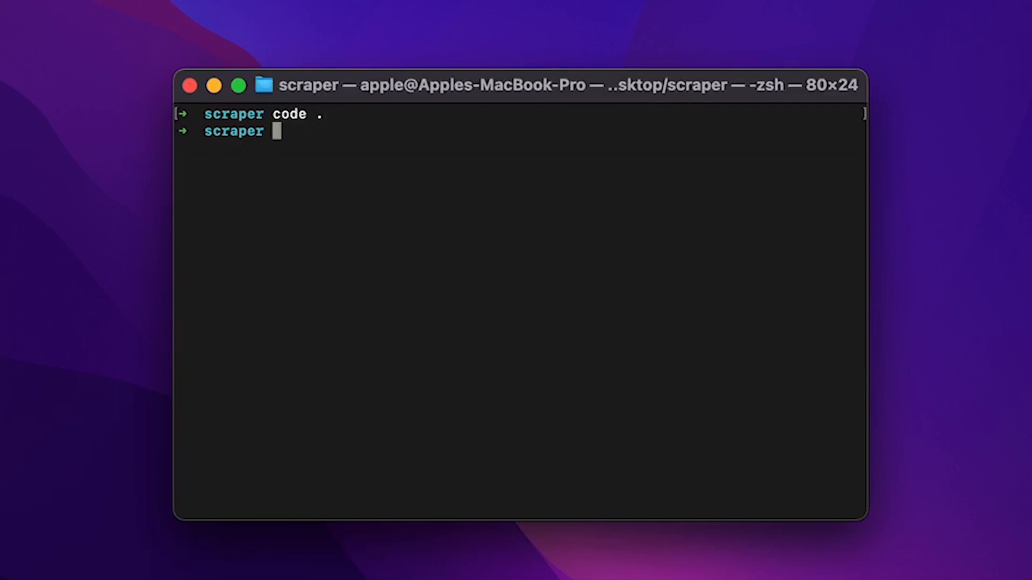
key(Return)
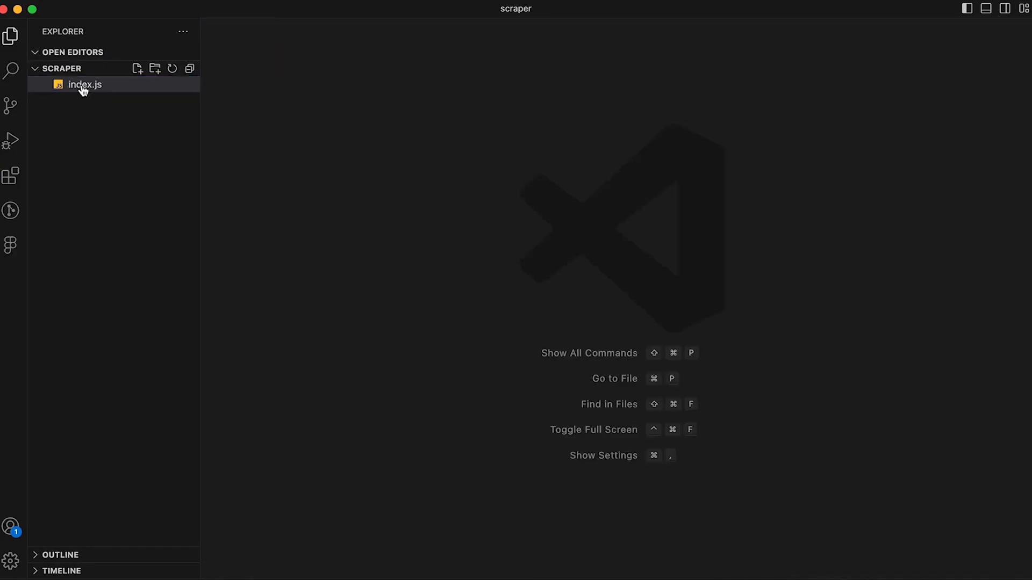
- Bring up index.js in the editor and run npm i crawlbase in the terminal
click(84, 84)
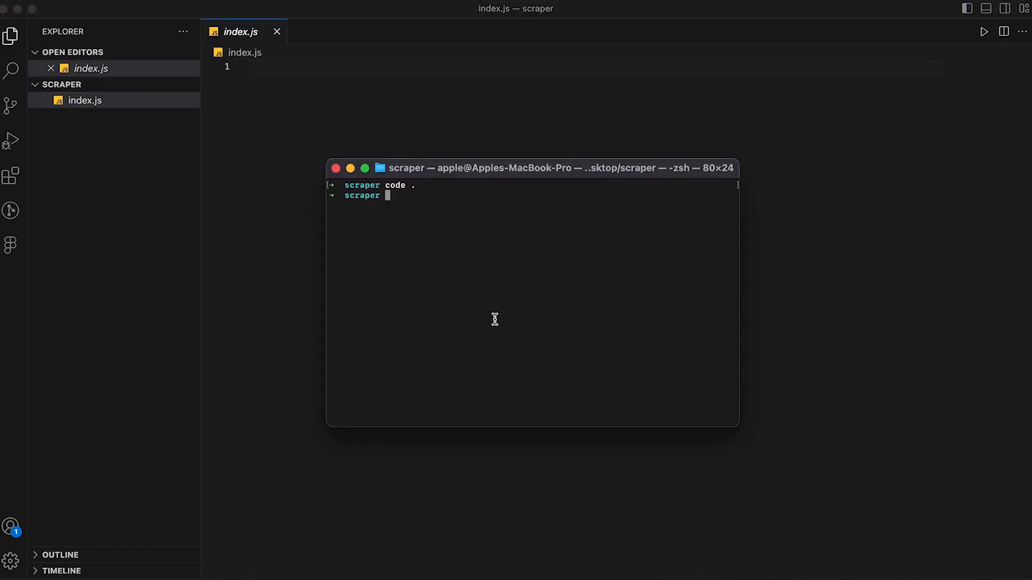
text(npm)
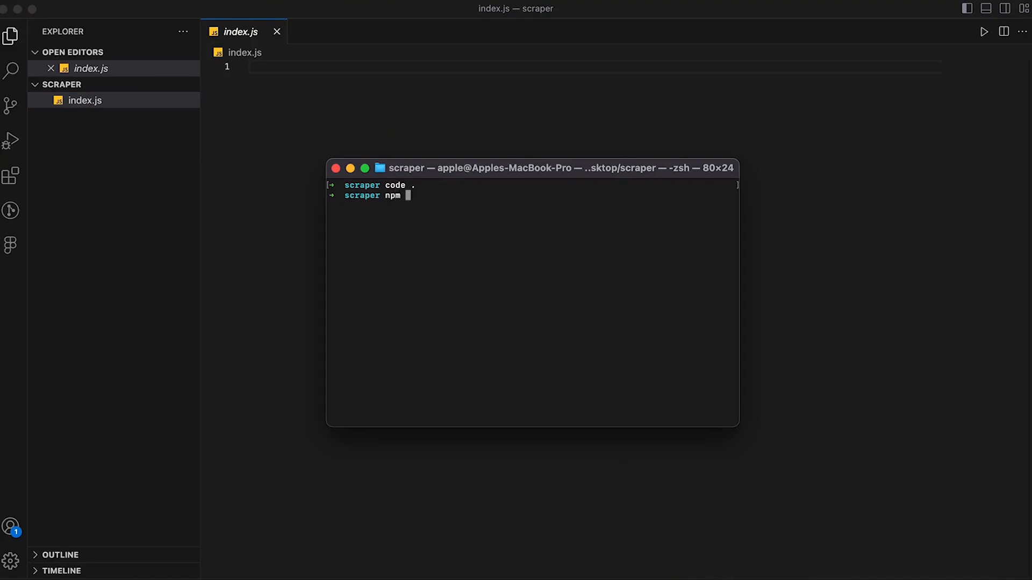
text(i crawlbas)
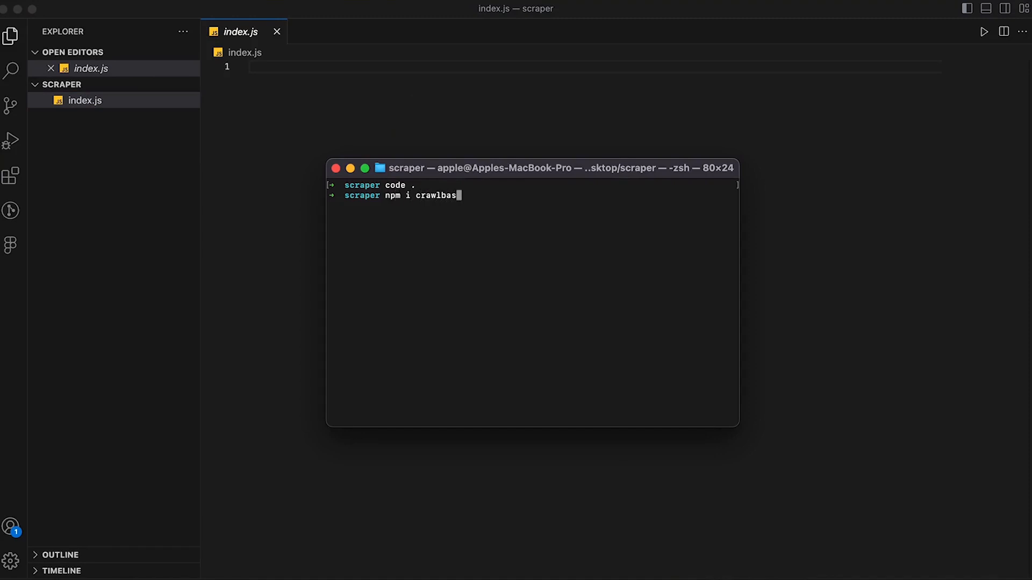
key(Return)
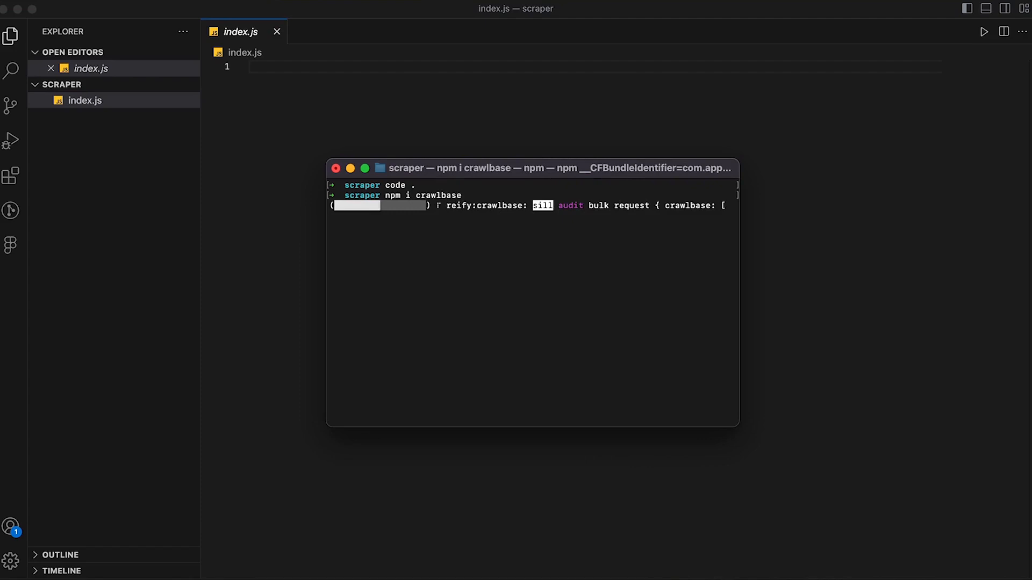
- Require crawlbase as crawlingAPI and the fs module, with a comment that fs saves the scraped JSON
text(const)
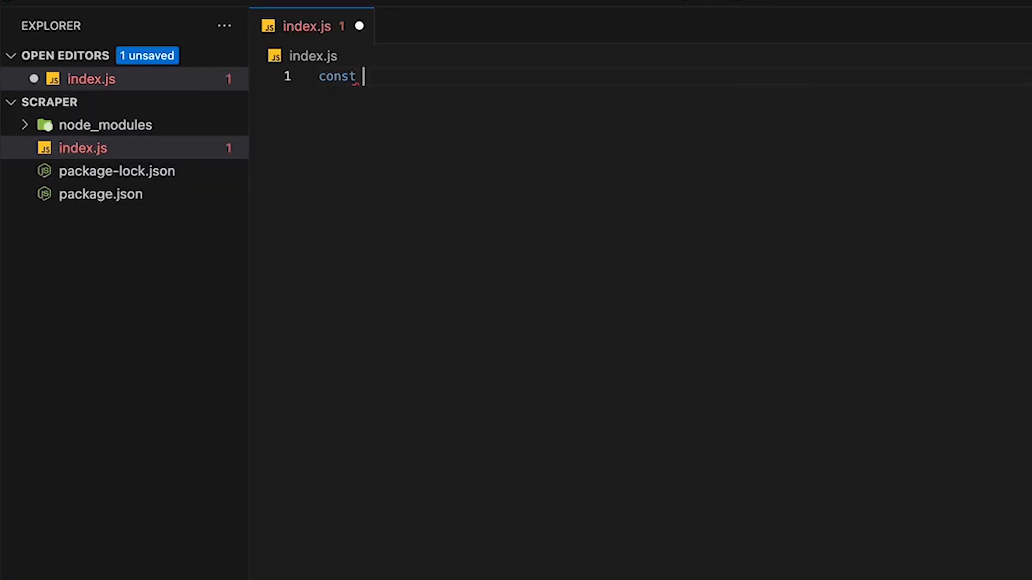
text(crawlingAPI = require)
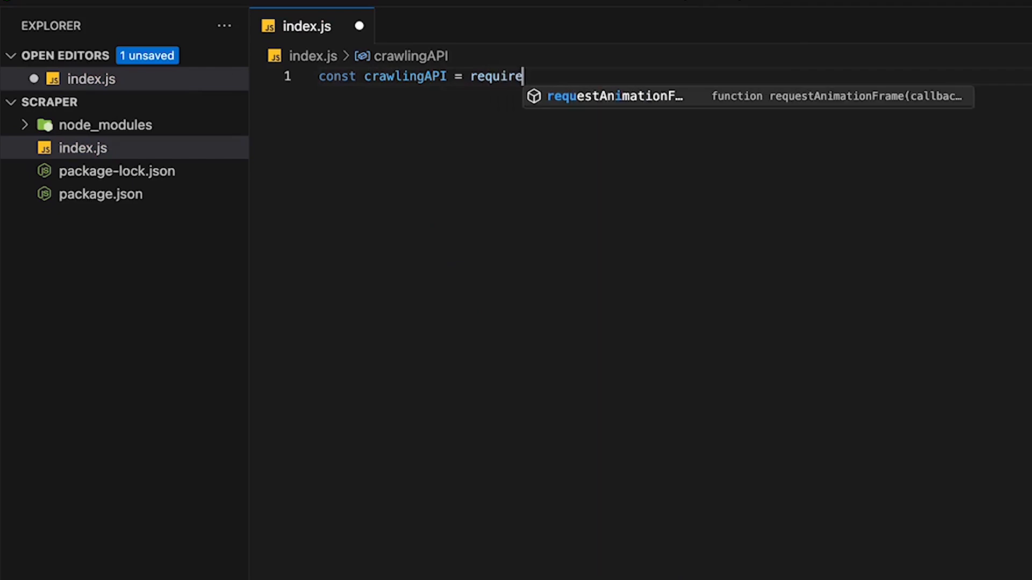
text(("crawlbase");)
text(// import the ')
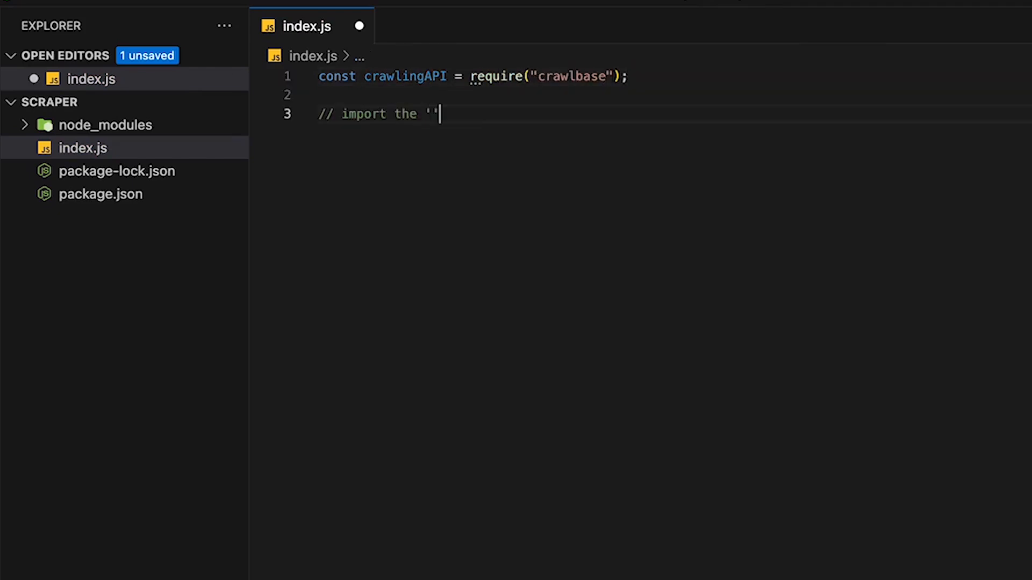
text(fs' module)
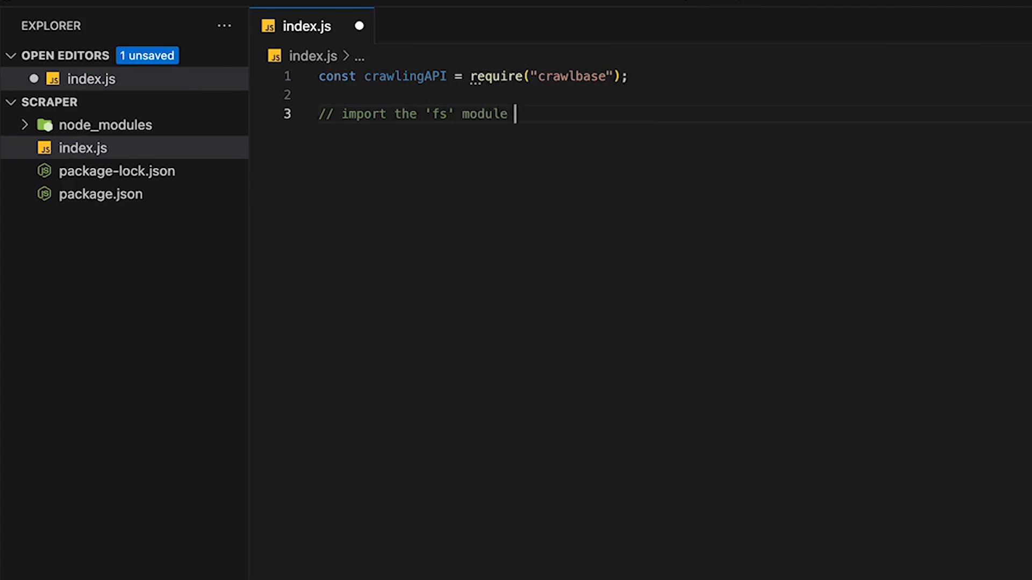
text(to save the sc)
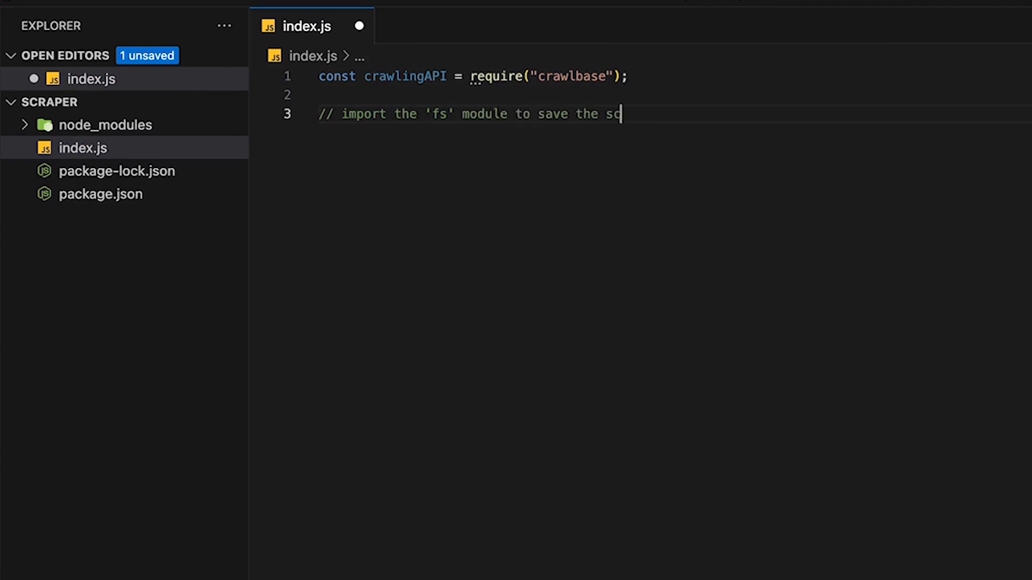
text(raped json in json file)
text(const)
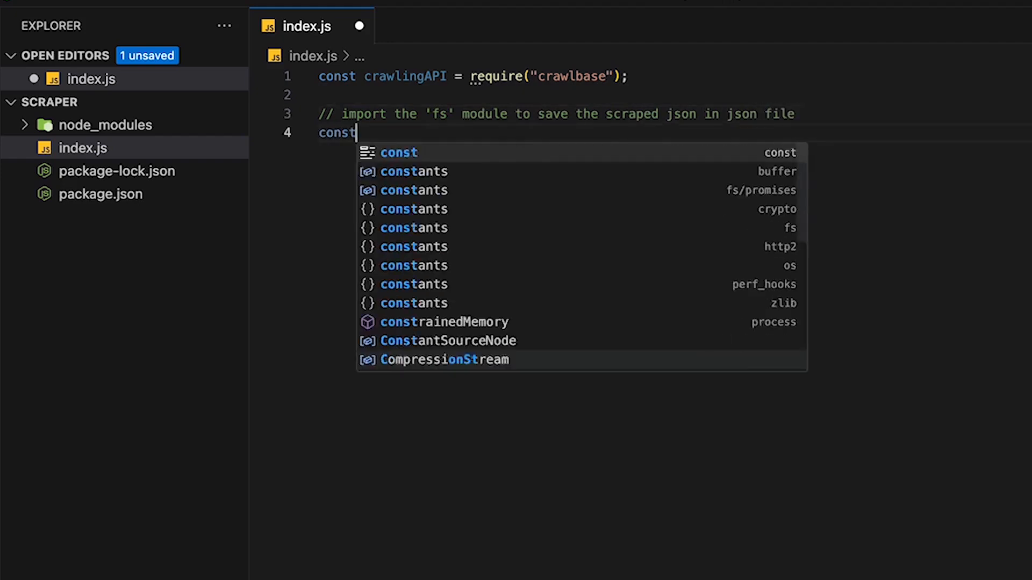
text(fs = require("fs");)
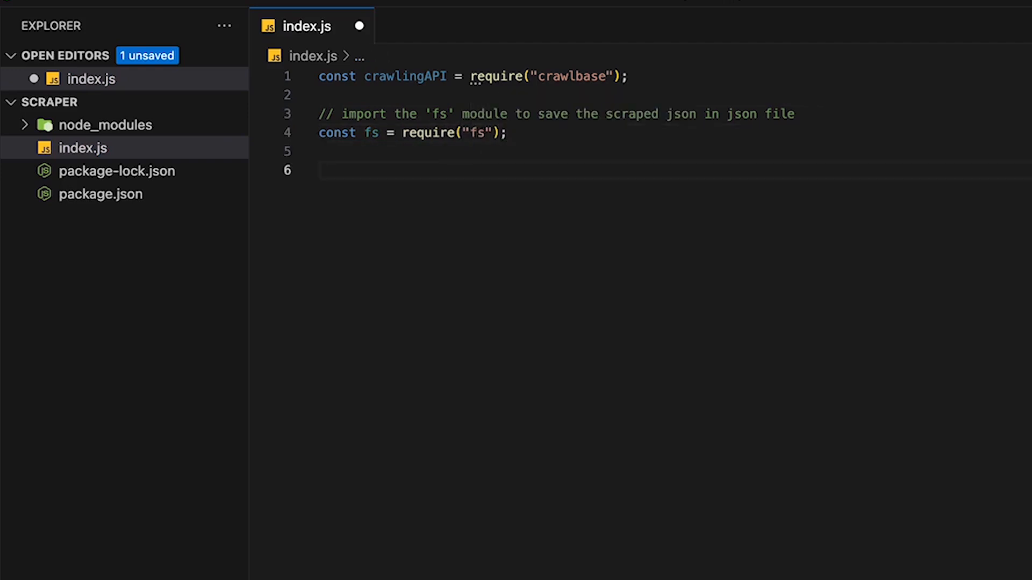
- Create const api = new crawlingAPI({ token: 'paste_token_here' })
text(const api =)
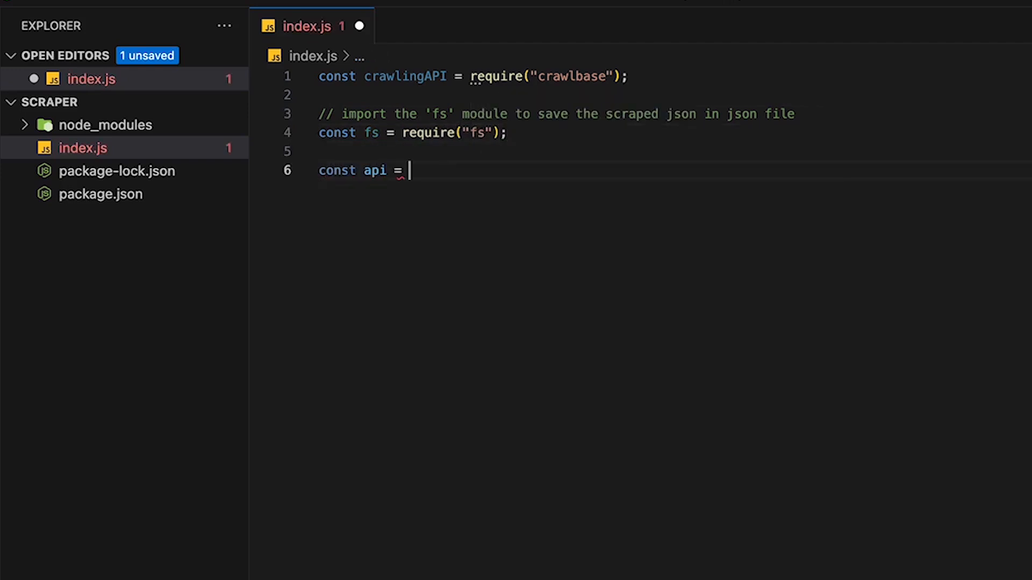
text(new crawlingAPI({})
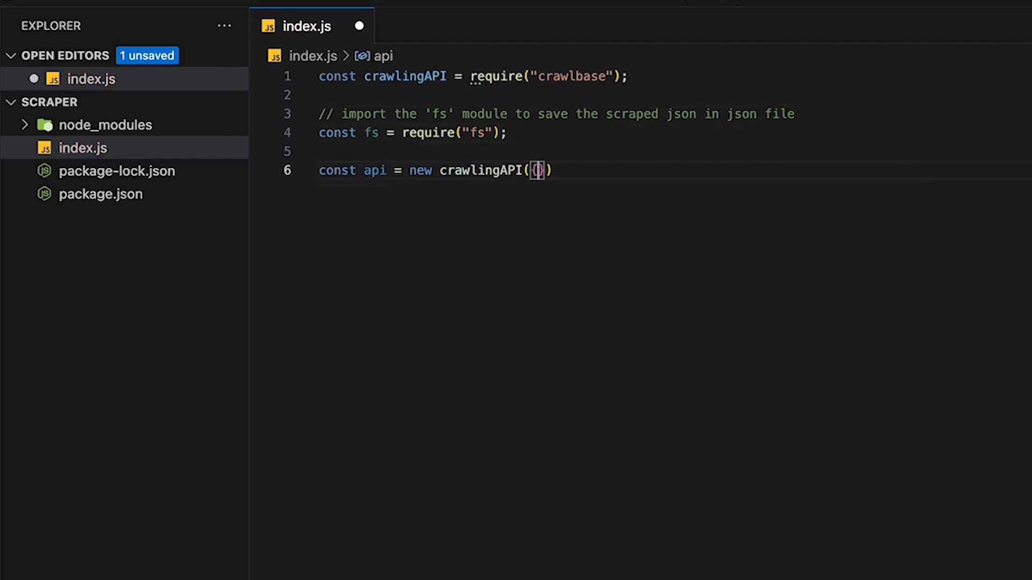
text(token: 'ptoken')
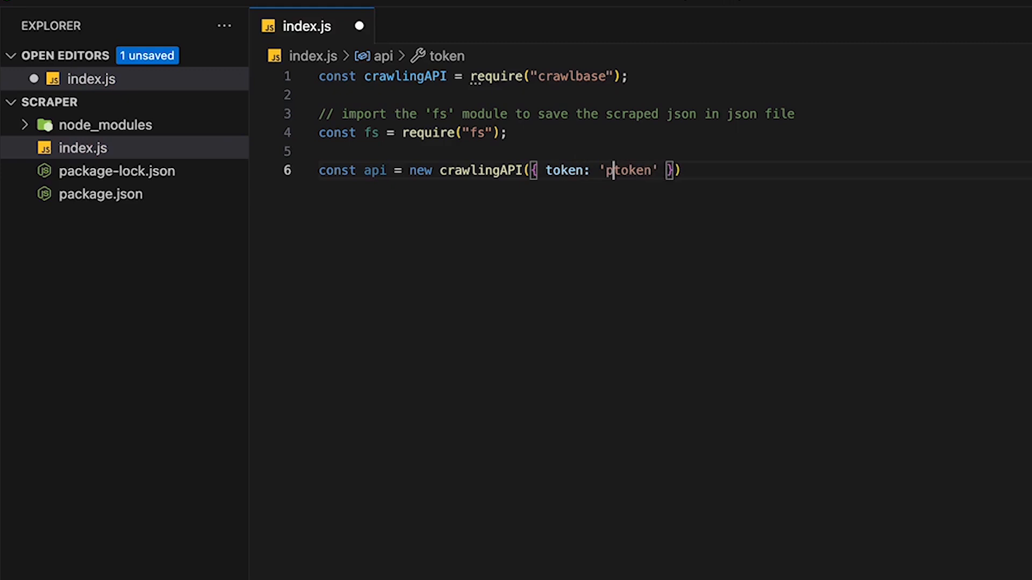
text(aste_token_here)
text(// quora)
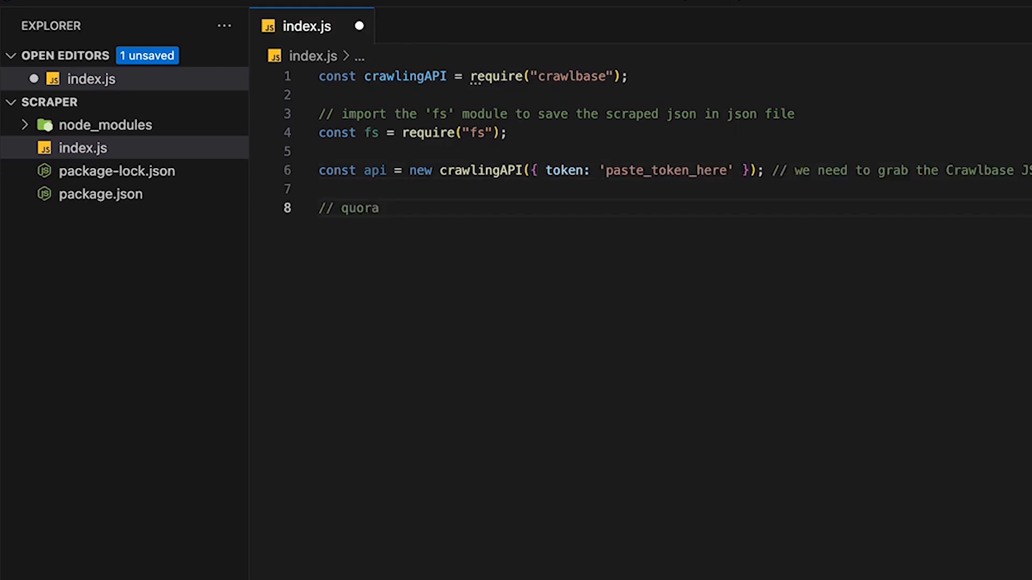
- Define a quoraURL constant for the Quora question page, with a '// quora question page URL' comment
text(question)
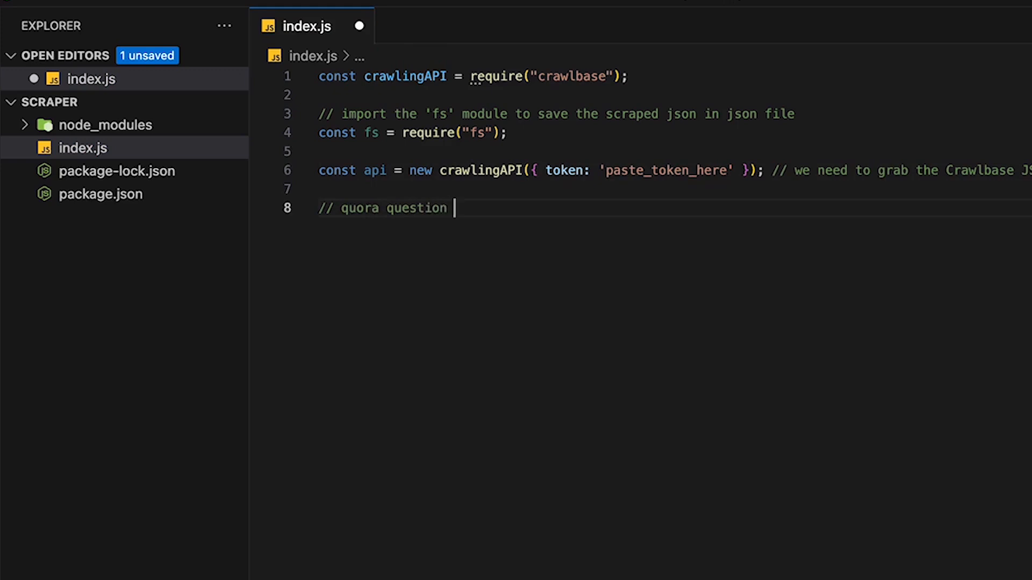
text(page)
text(const quora)
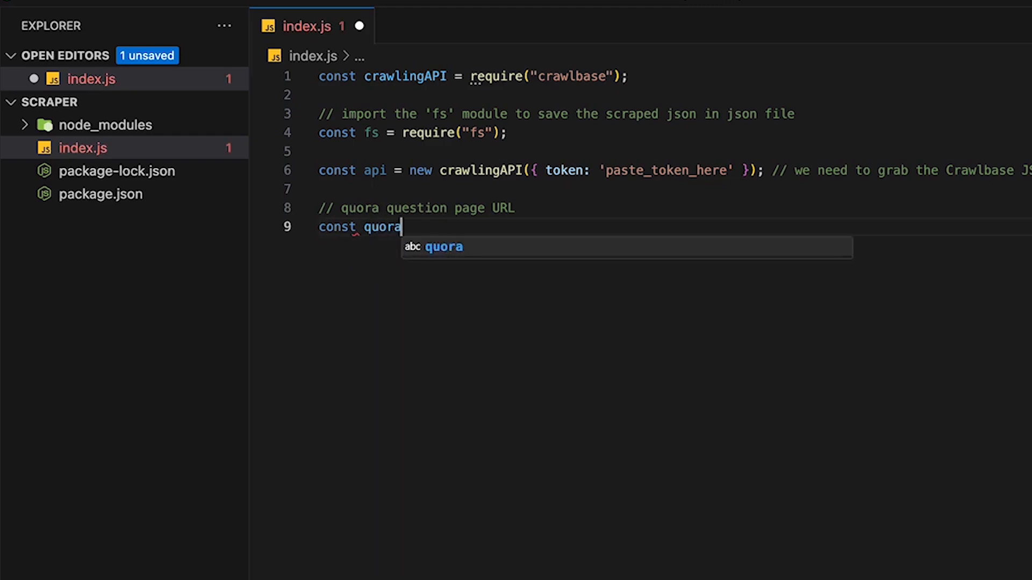
text(URL = "https://www.quora.com/How-do-I-start-playing-video-games";)
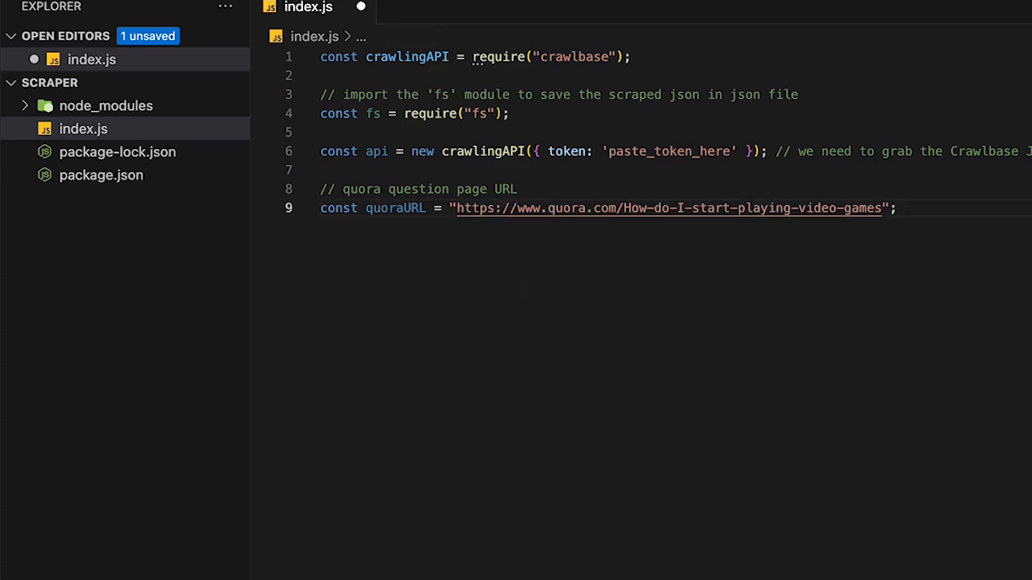
- Call api.get(quoraURL) and chain a .then(response => { }) callback
text(api.)
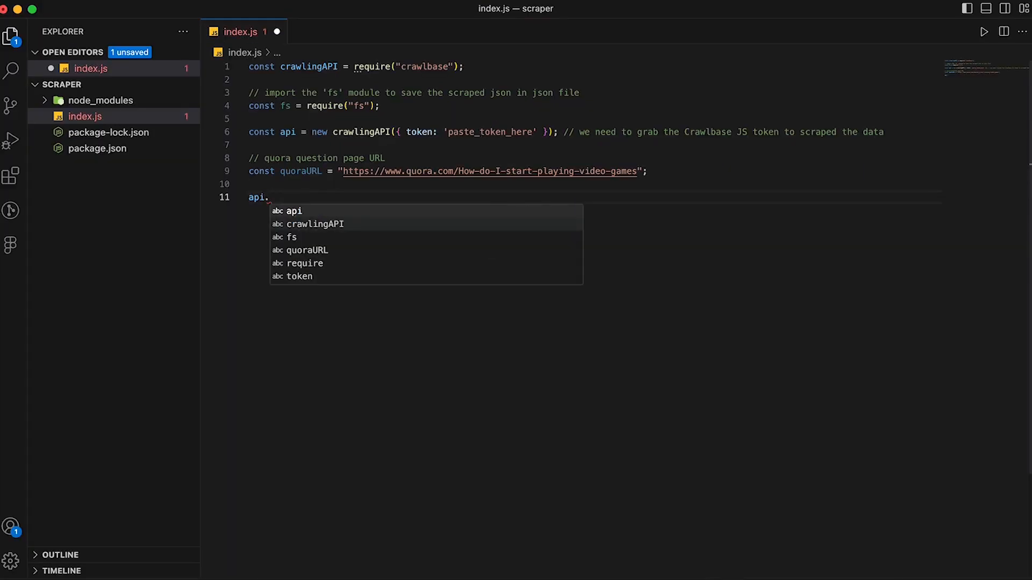
text(get)
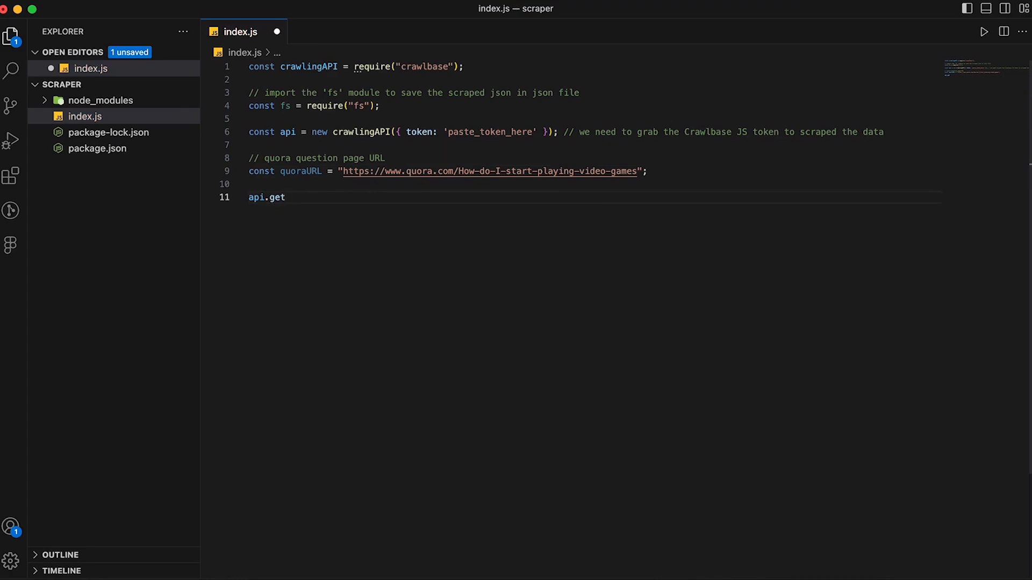
text((qu)
text(.then()
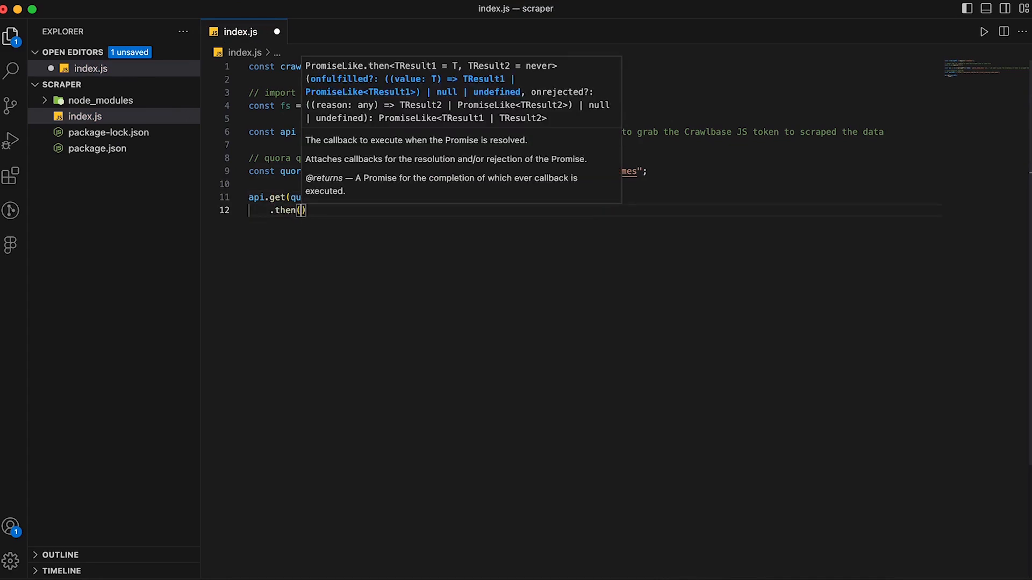
text(response =)
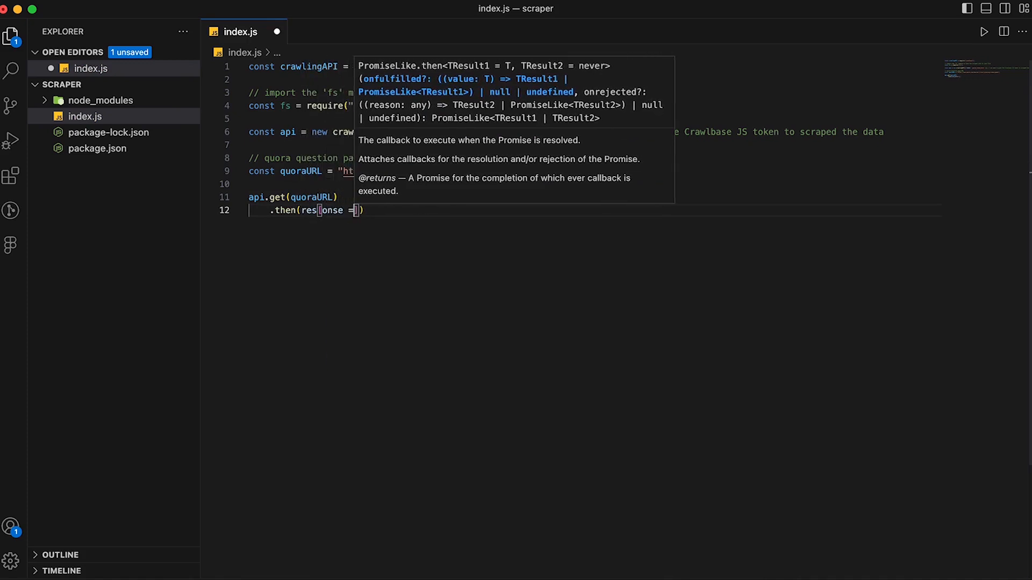
text(respo)
text(// defining)
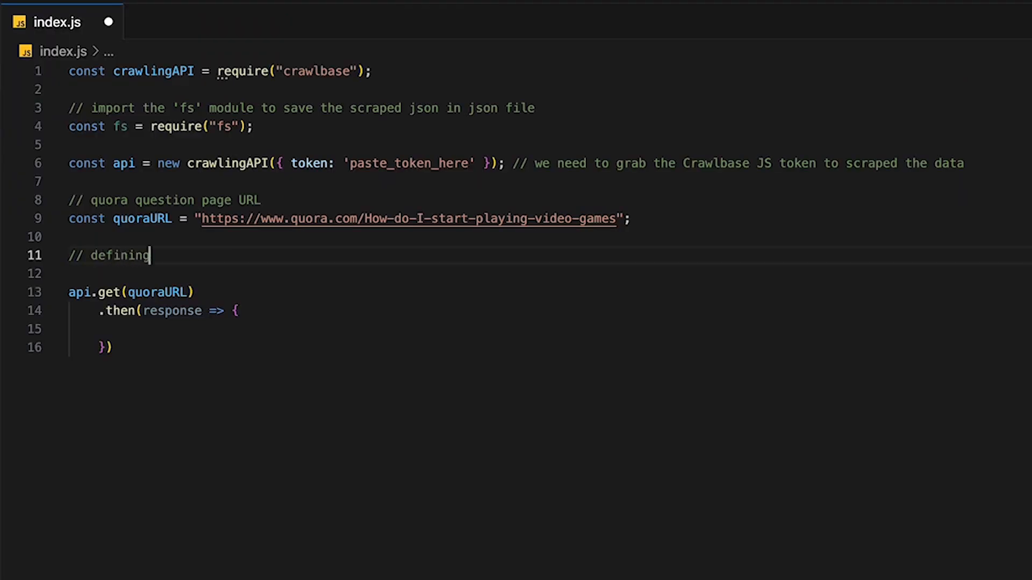
- Add a comment and declare const options = { scraper: "quora-question" } passed to api.get
text(the scraper in)
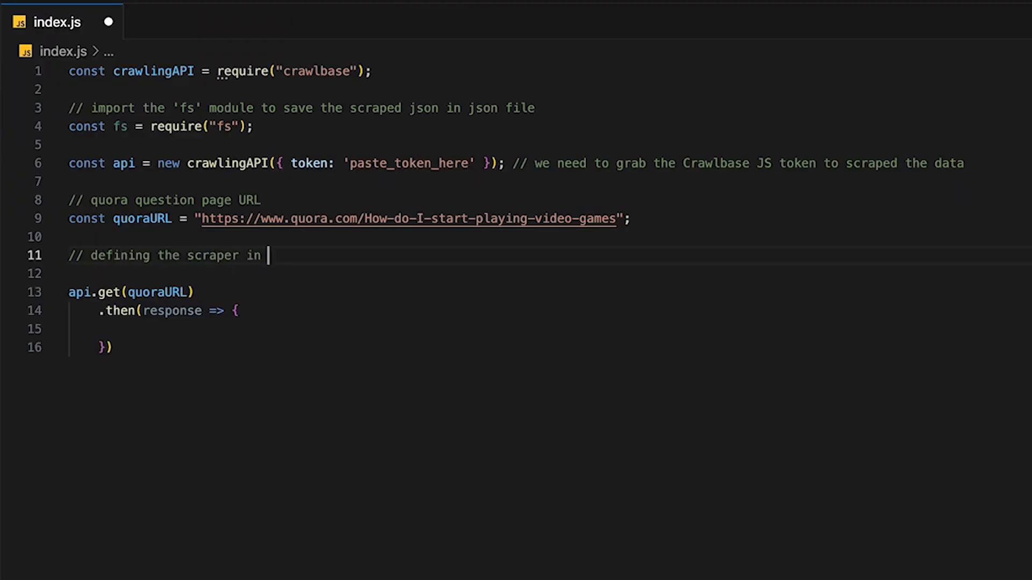
text(options object.)
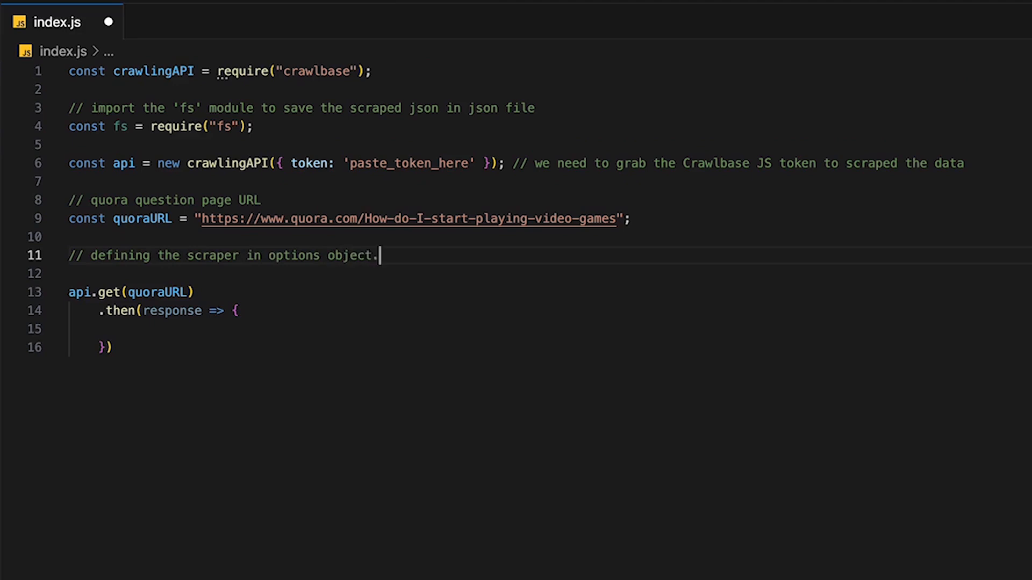
text(In this example we will target quora-question scraper)
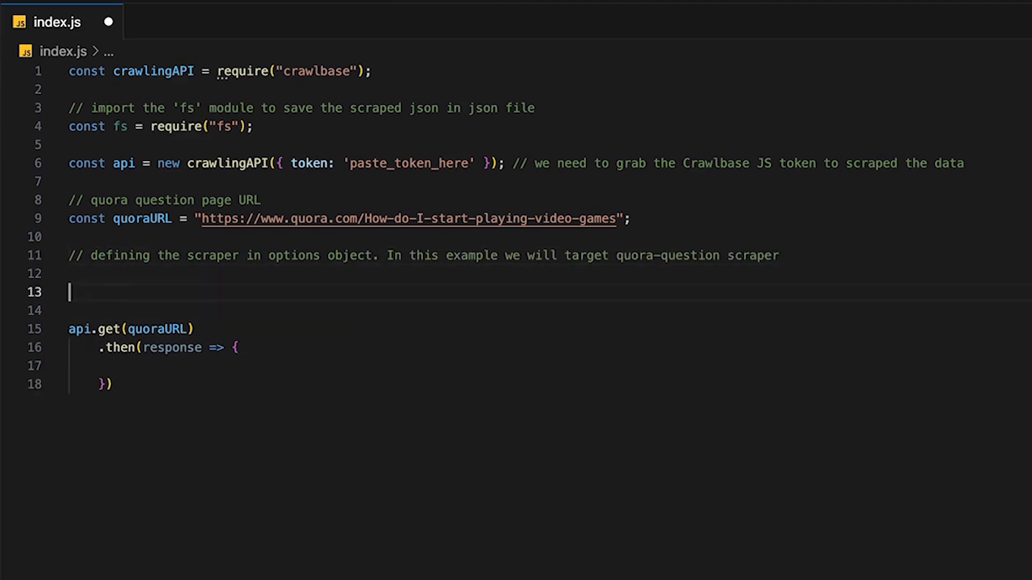
text(const optin)
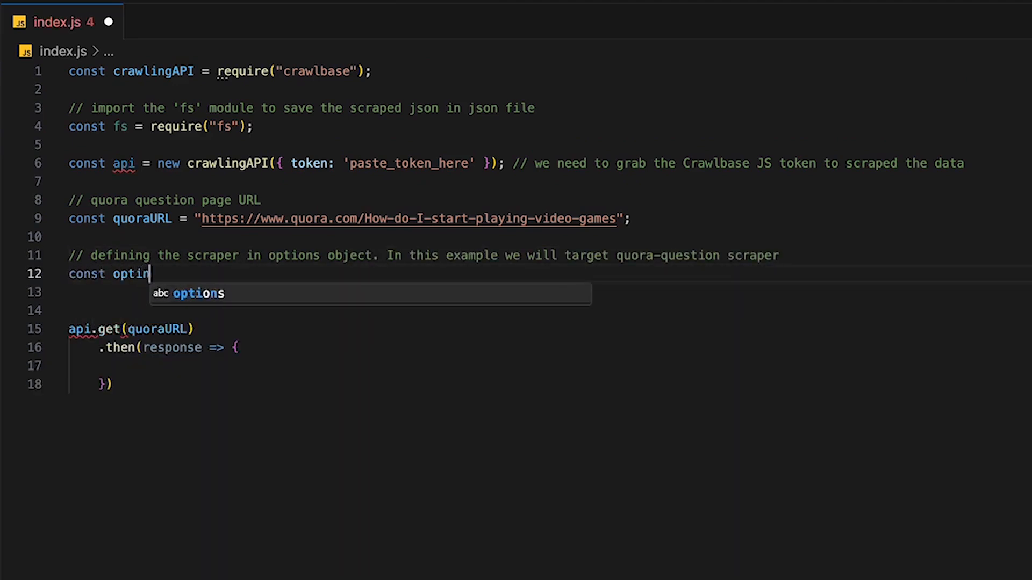
text(options = {)
click(550, 365)
text(c)
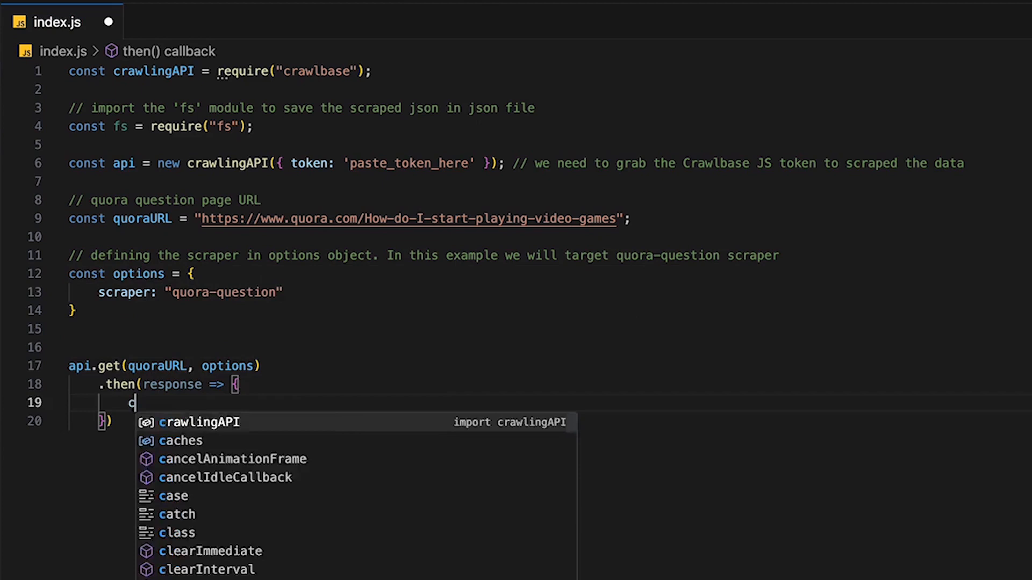
- Store response.json.body as scrapedData, write it with fs.writeFile and JSON.stringify, and add .catch(err => console.log(err))
text(onst scrapedfata =)
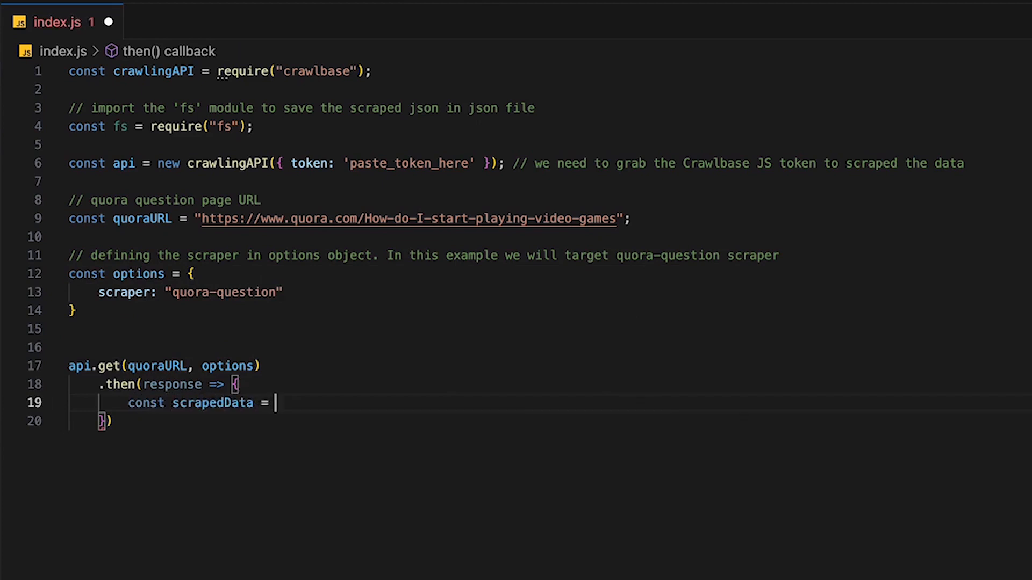
text(response.json.bodyl)
text(fs.w)
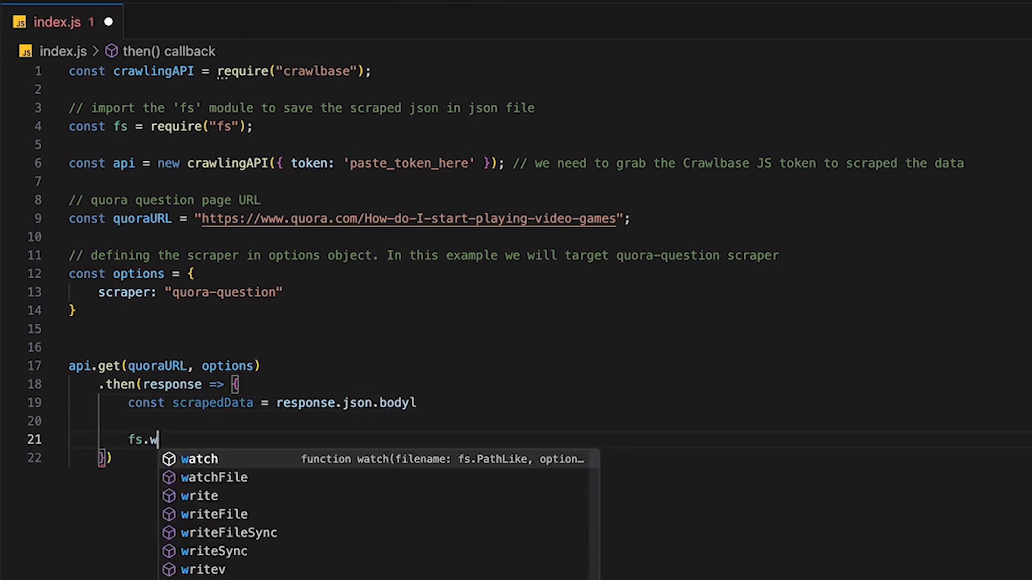
text(riteF)
text(.catch(err =>)
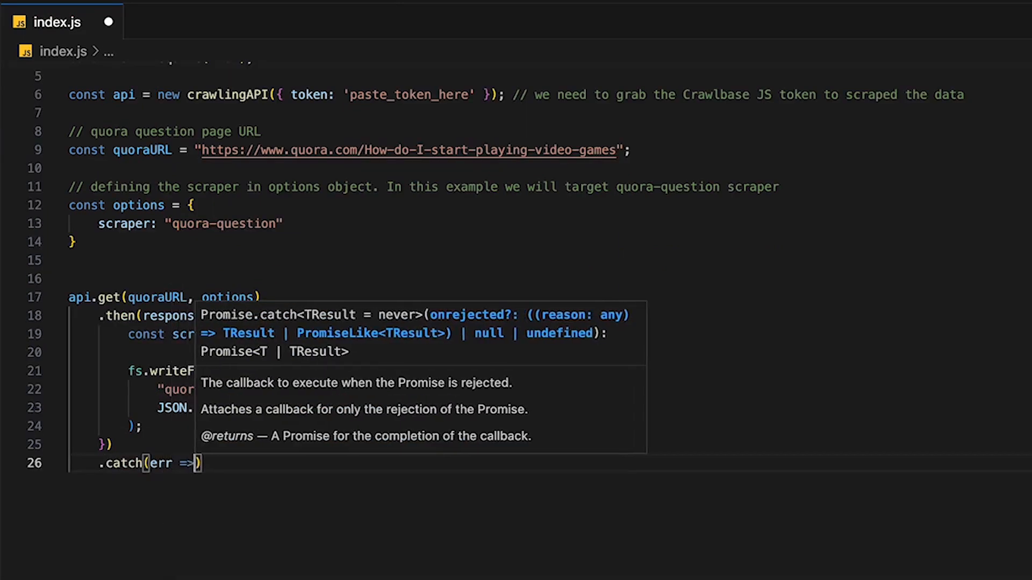
text(console.l)
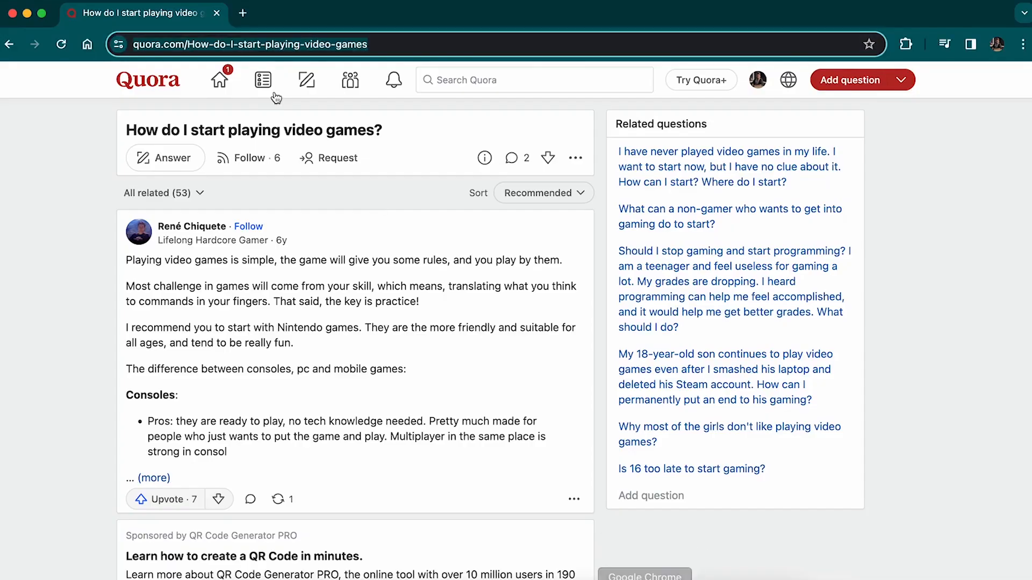
- Log in at crawlbase.com/login past the animal captcha and view the dashboard's product list
click(415, 13)
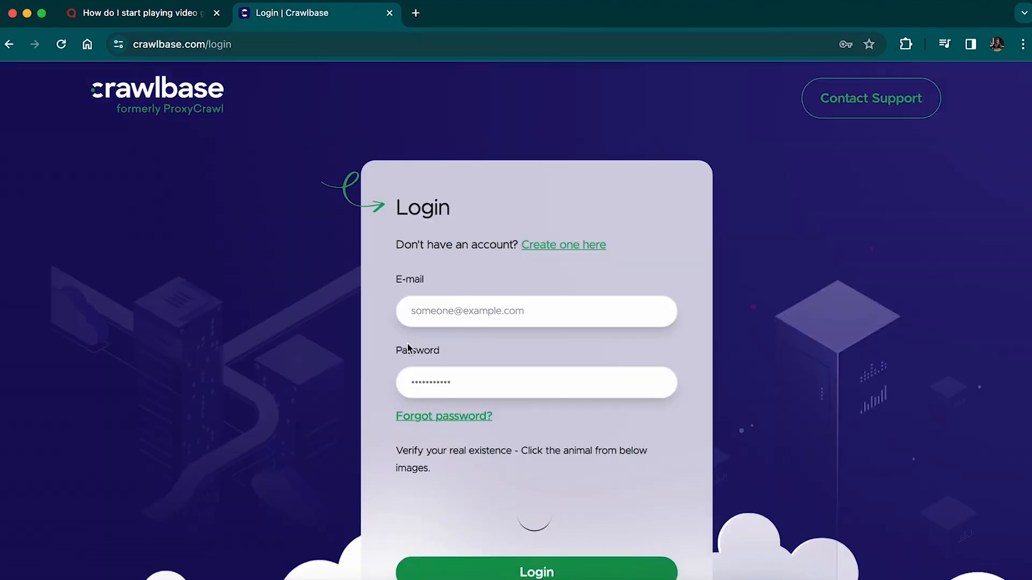
mouse_move(244, 418)
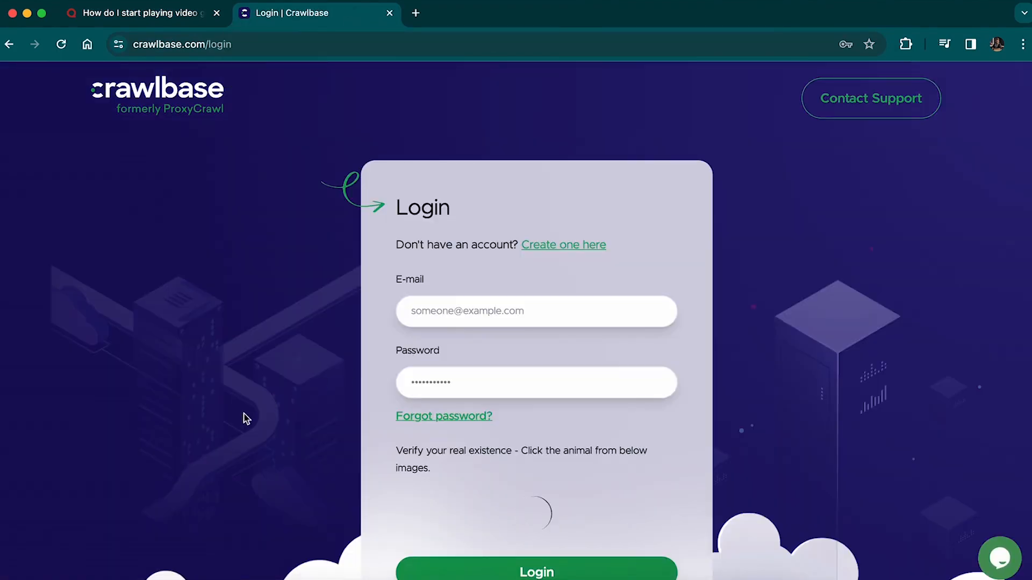
scroll(down, 3)
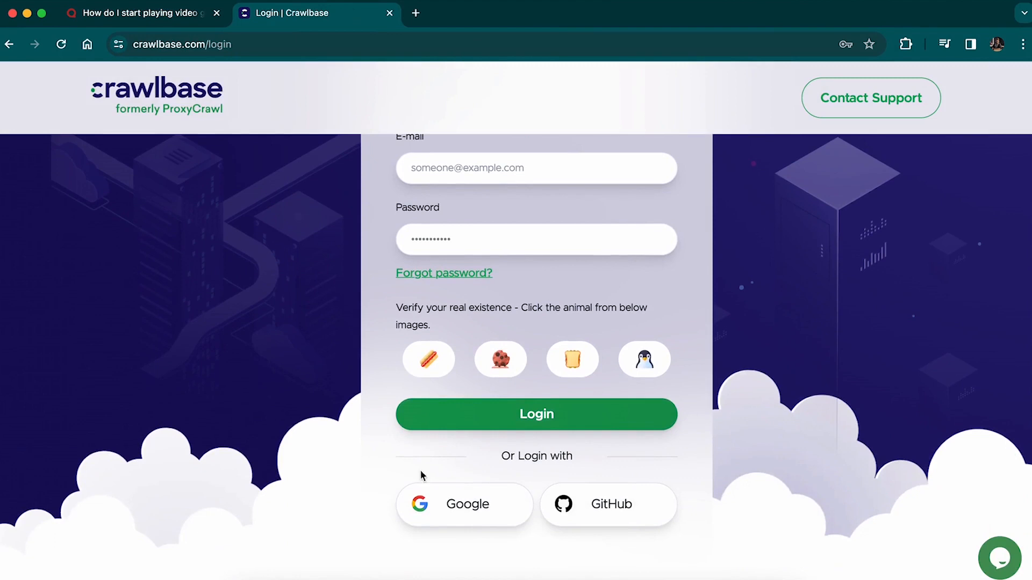
click(465, 504)
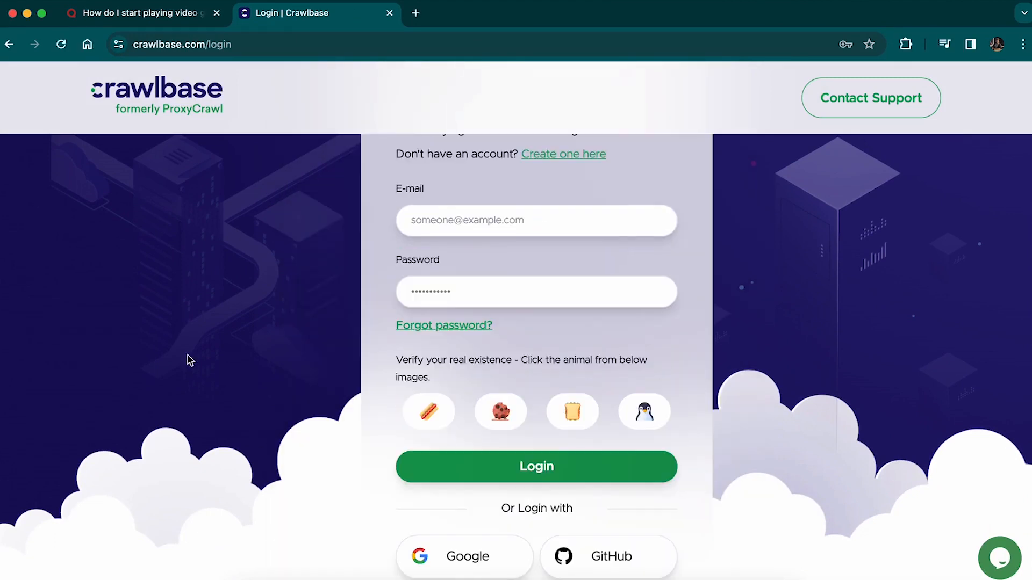
click(535, 467)
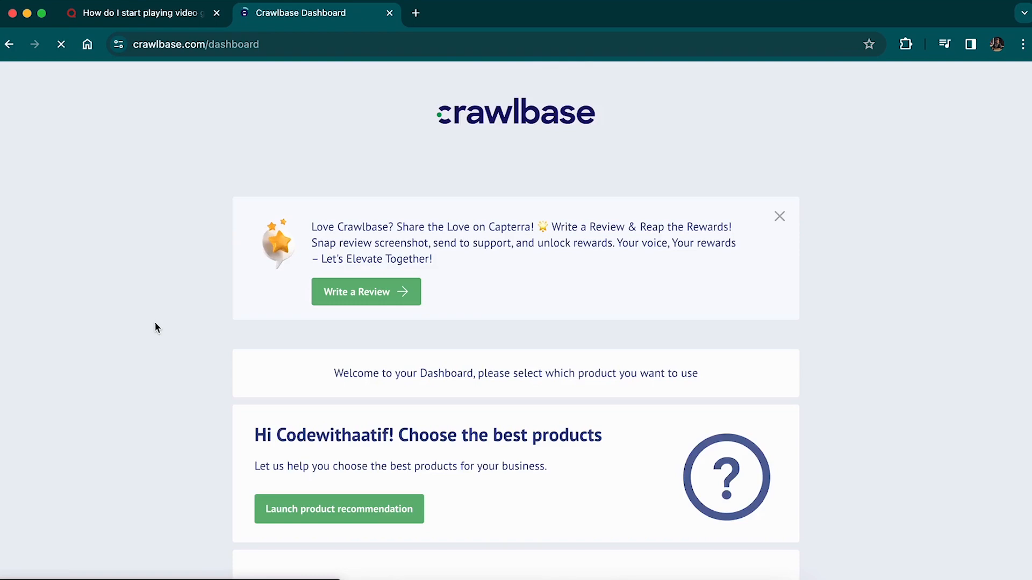
scroll(down, 3)
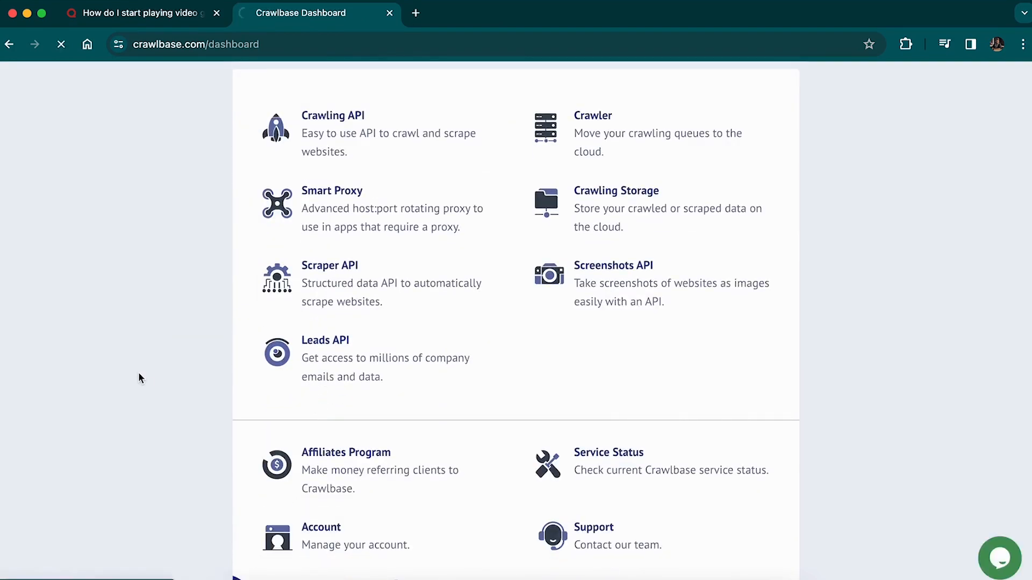
- Go to the Account page and its Account Documentation tab on the Crawlbase dashboard
click(321, 535)
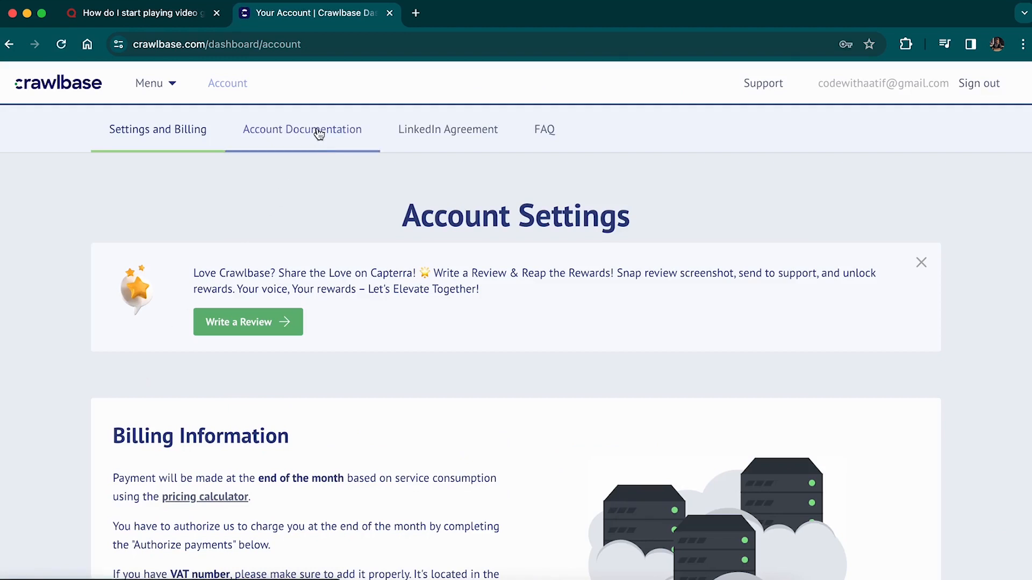
click(302, 129)
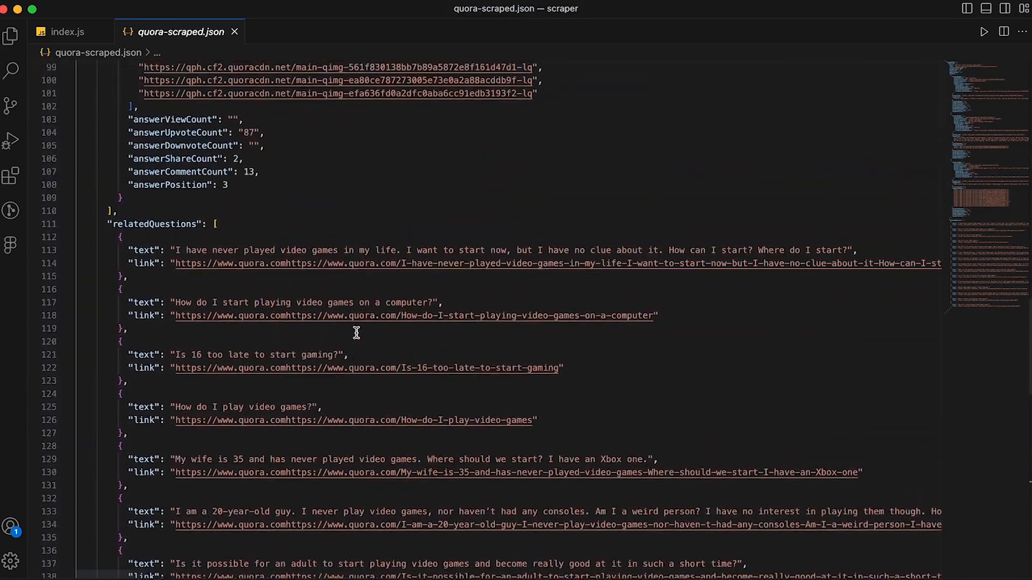
- Scroll through quora-scraped.json to review the scraped answers and related question links
scroll(up, 3)
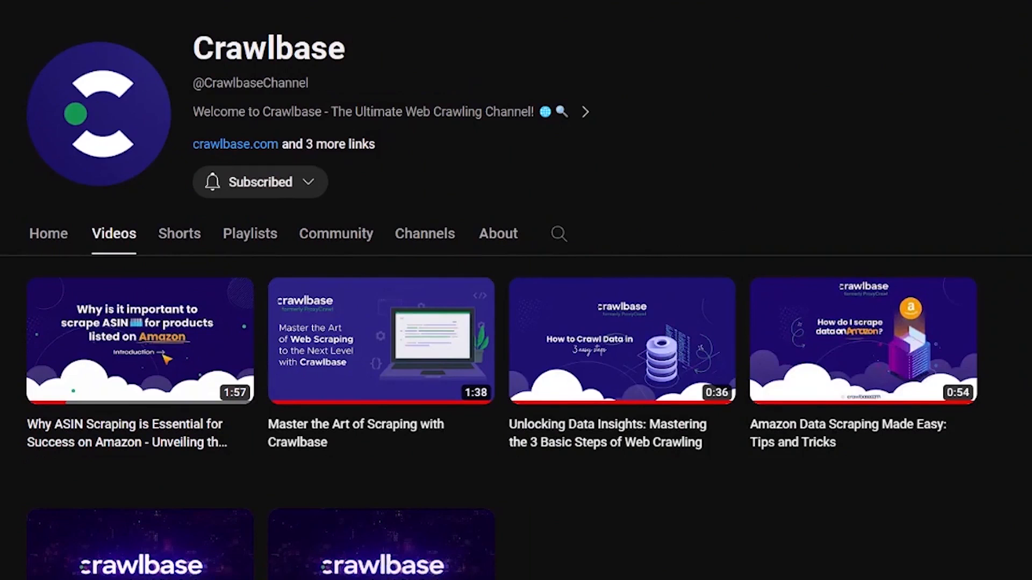
click(235, 183)
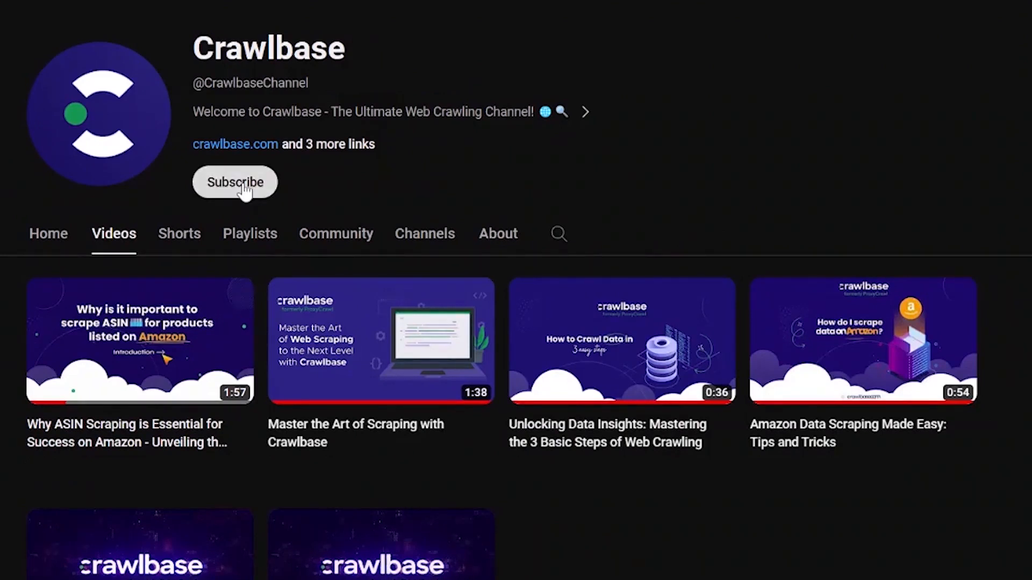
click(234, 182)
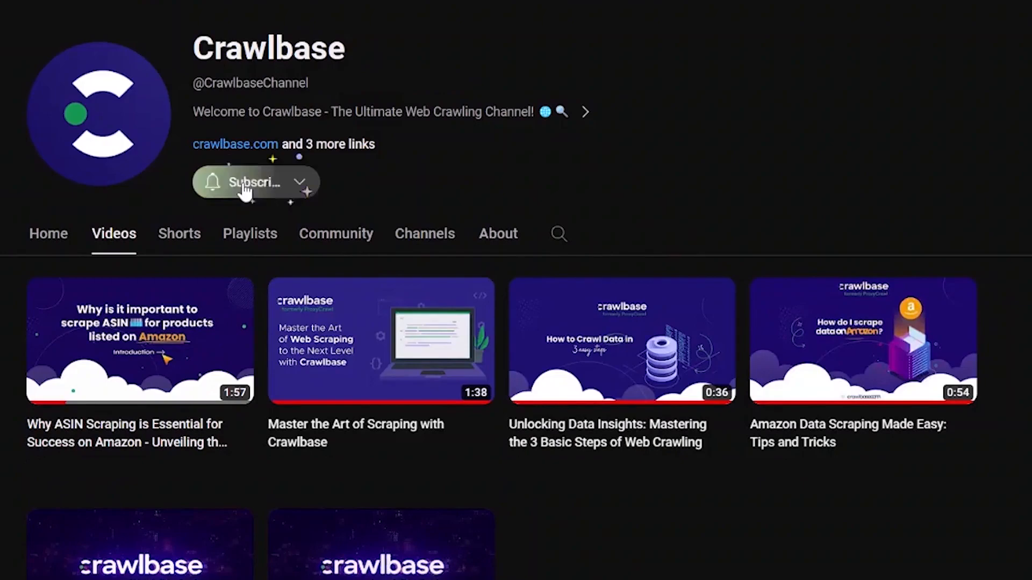